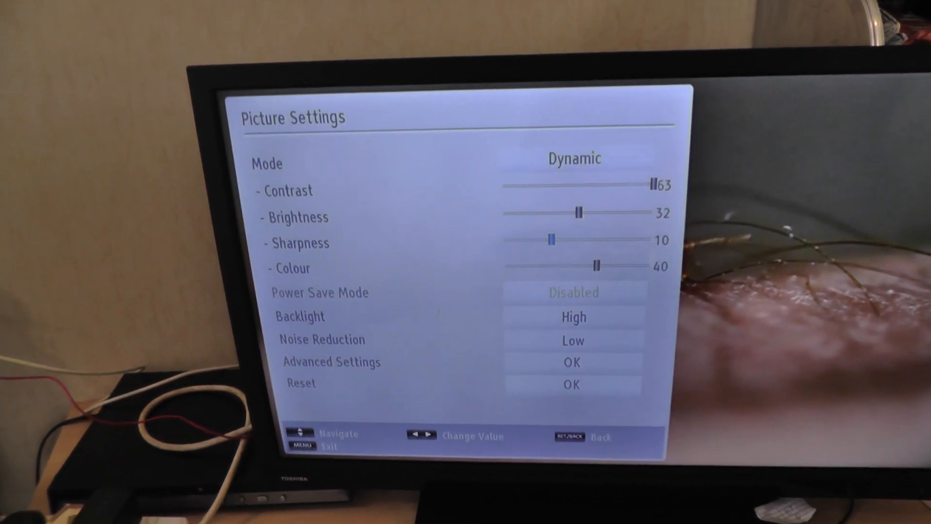
# - Enter Advanced Picture Settings from the Picture menu (Dynamic mode, contrast 63)
pyautogui.press('down')
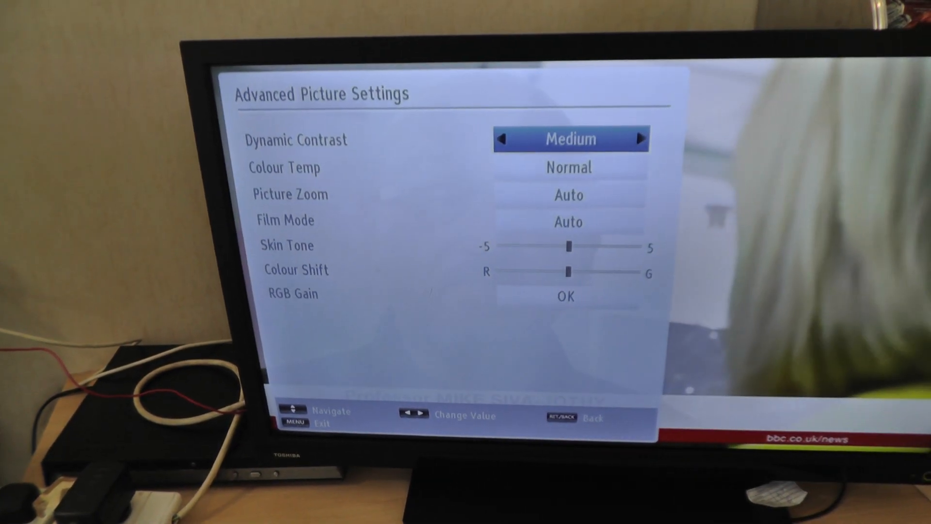
# - Move from Dynamic Contrast (Medium) down to Colour Temp (Normal) for review
pyautogui.press('Down')
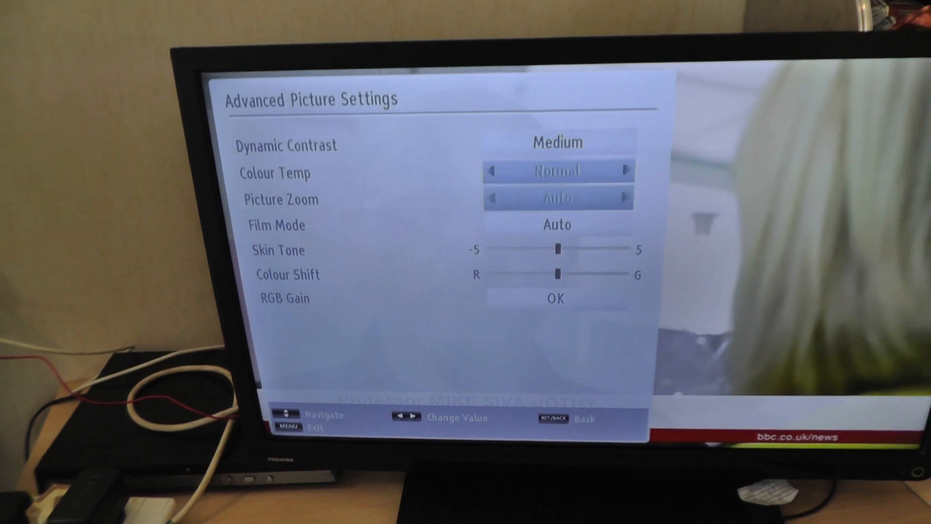